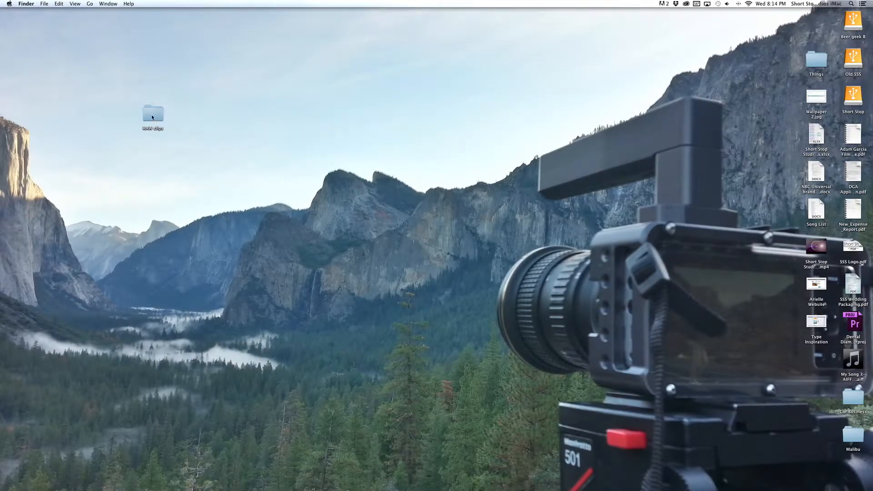
Launch DaVinci Resolve 11 from Finder to reach its login screen.
double_click(152, 114)
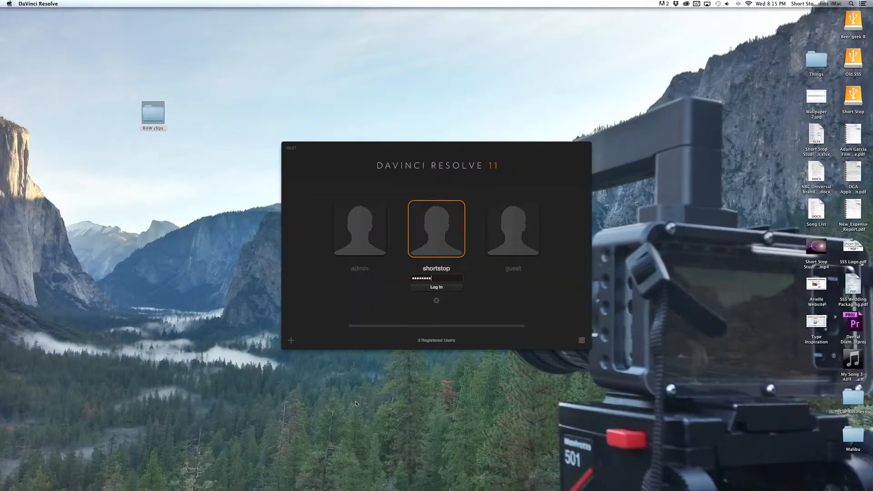
Log in, open the Untitled Project and add the three RAW clips to the Media Pool.
click(436, 287)
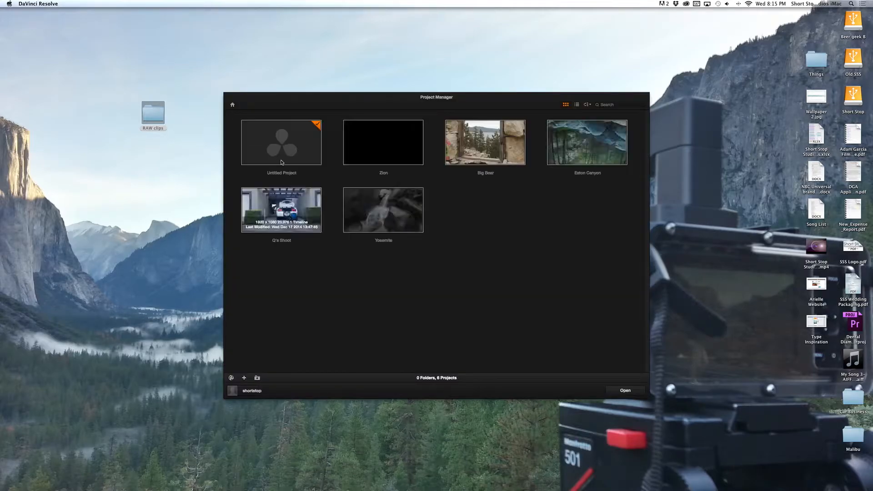
double_click(281, 141)
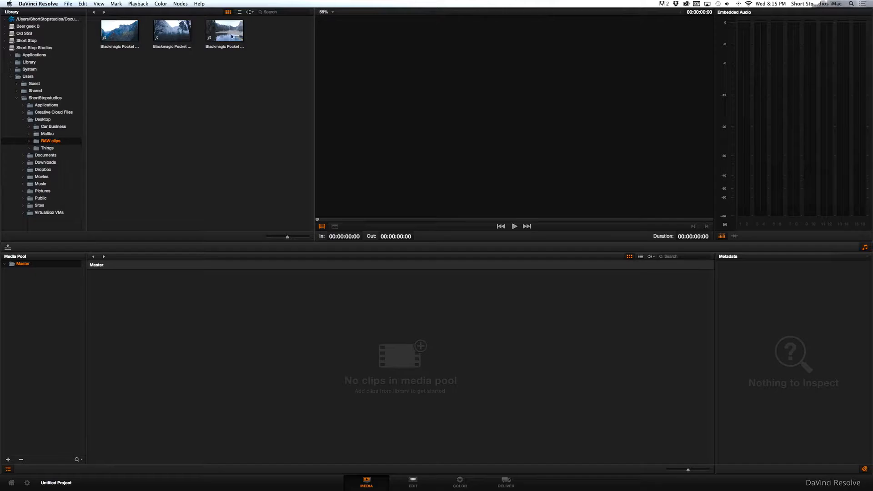
click(119, 29)
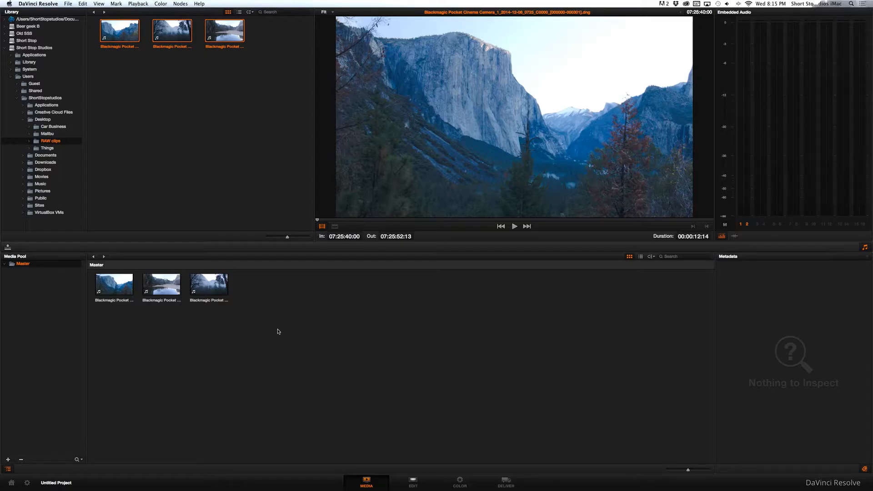
mouse_move(353, 396)
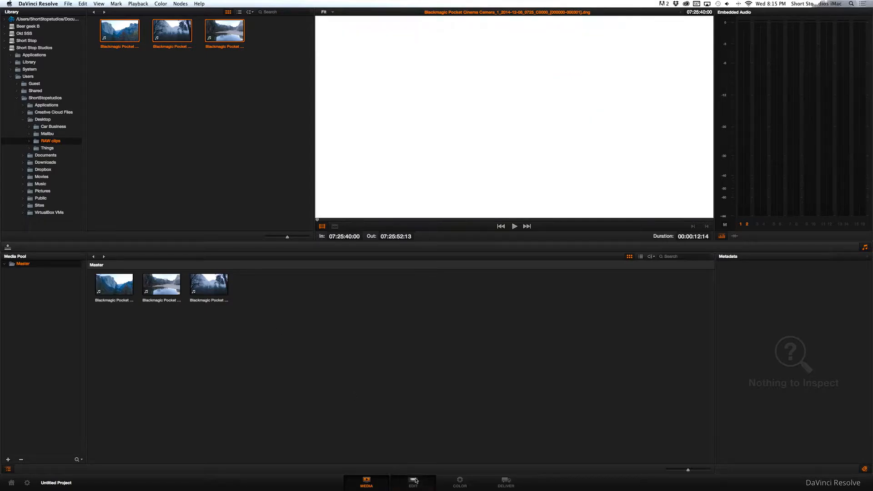
On the Edit page create Timeline 1 and place the three Media Pool clips on it.
click(413, 483)
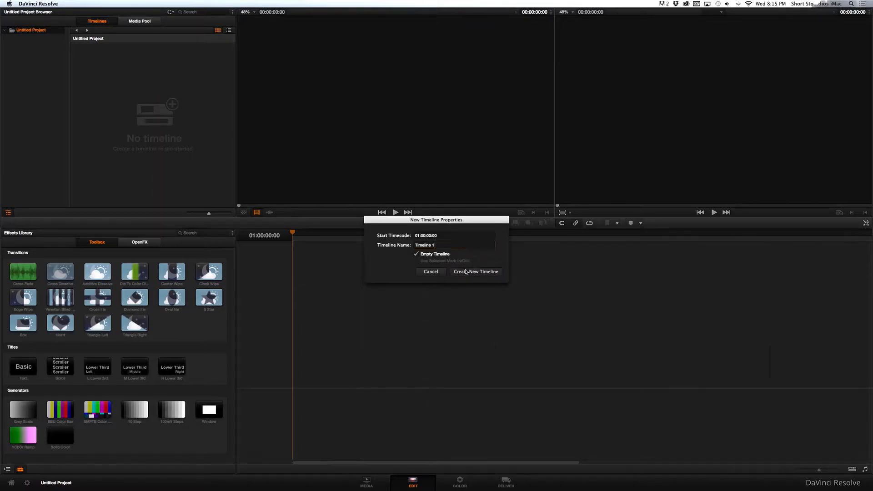
click(476, 271)
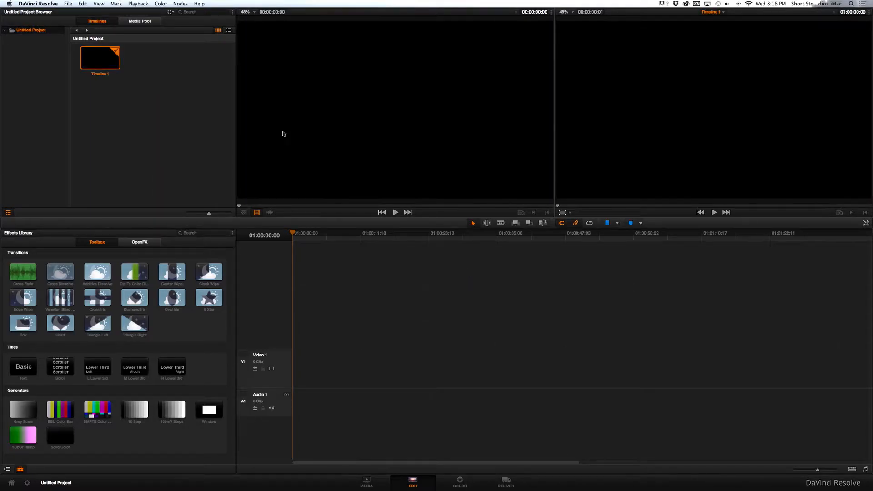
click(140, 21)
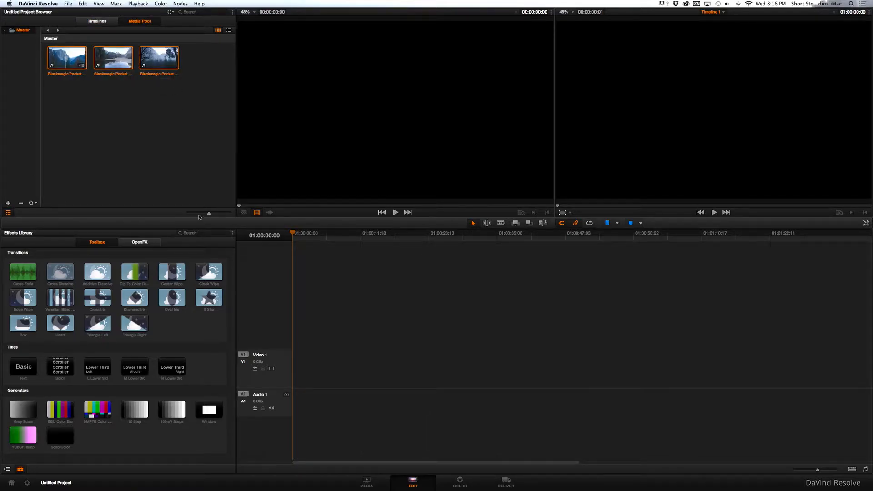
click(69, 4)
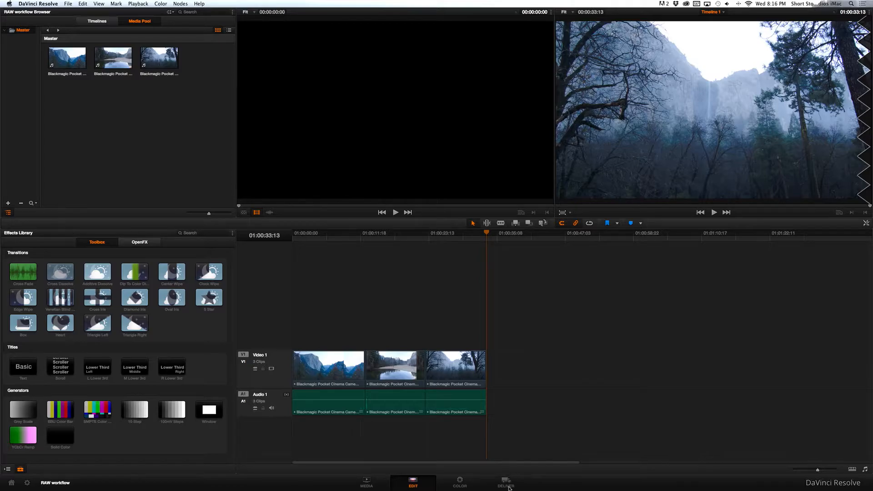
On the Deliver page use the Export to Final Cut Pro preset with Apple ProRes 422 LT codec.
click(506, 482)
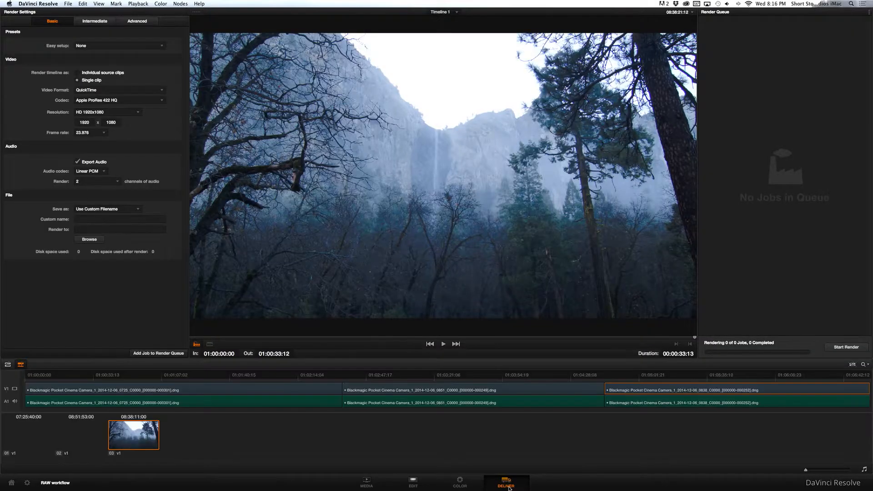
click(120, 46)
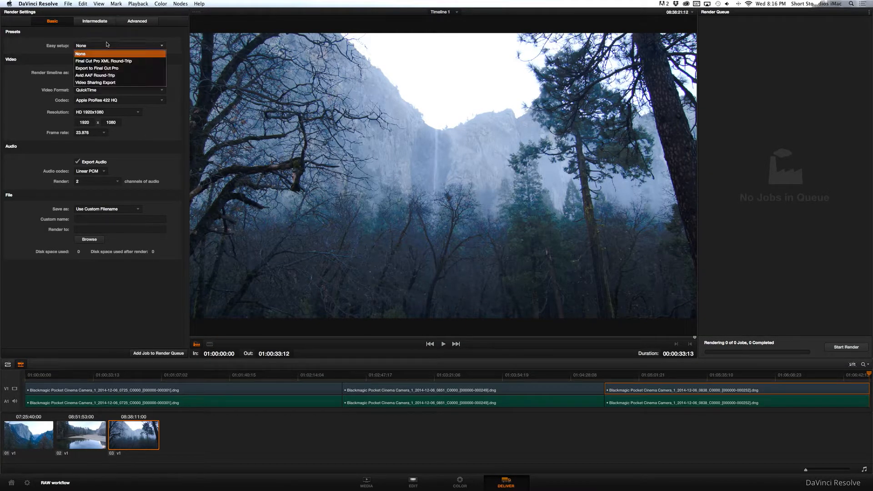
mouse_move(106, 69)
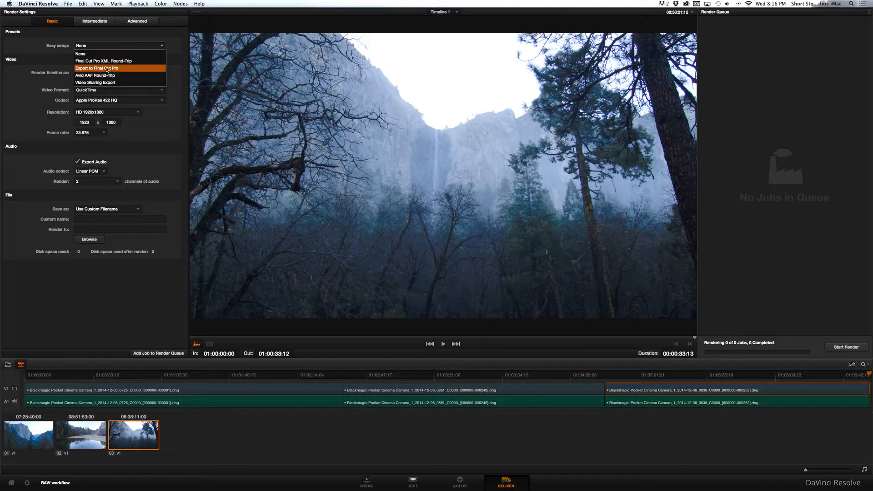
click(104, 68)
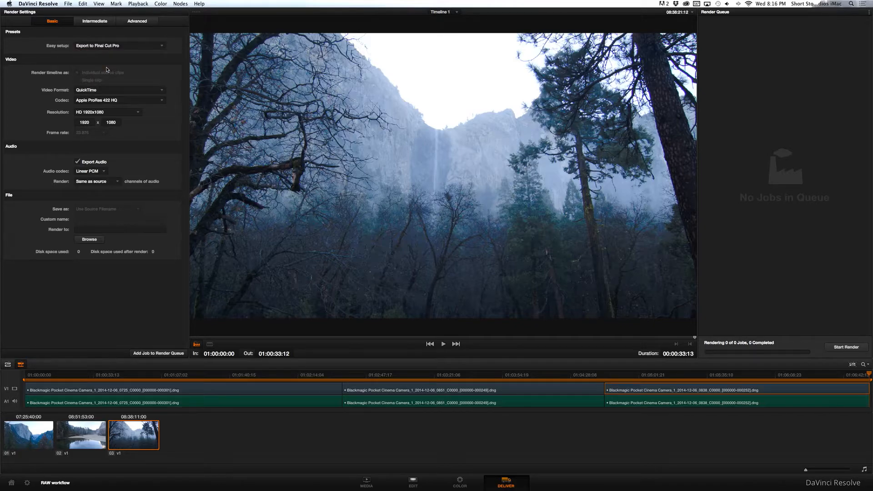
mouse_move(111, 91)
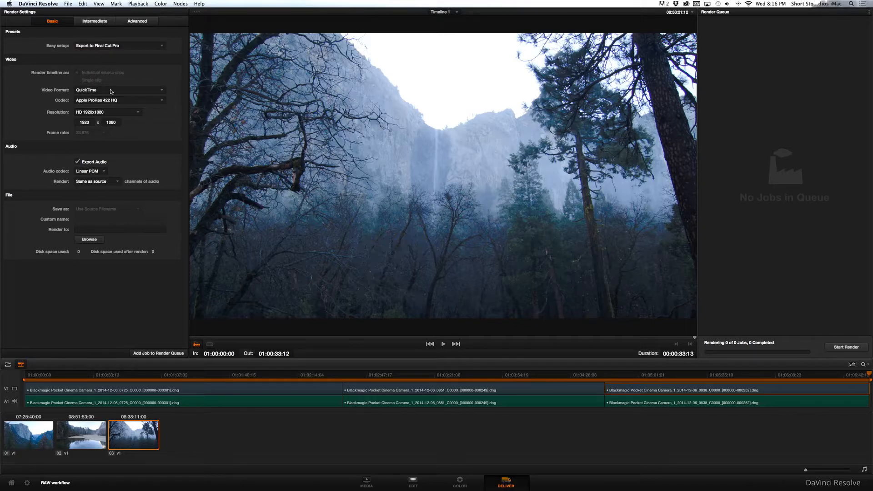
click(118, 100)
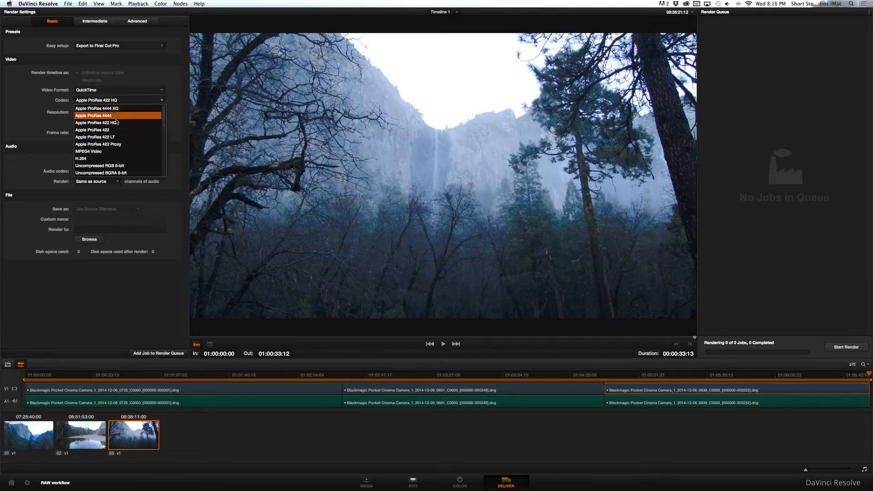
mouse_move(117, 137)
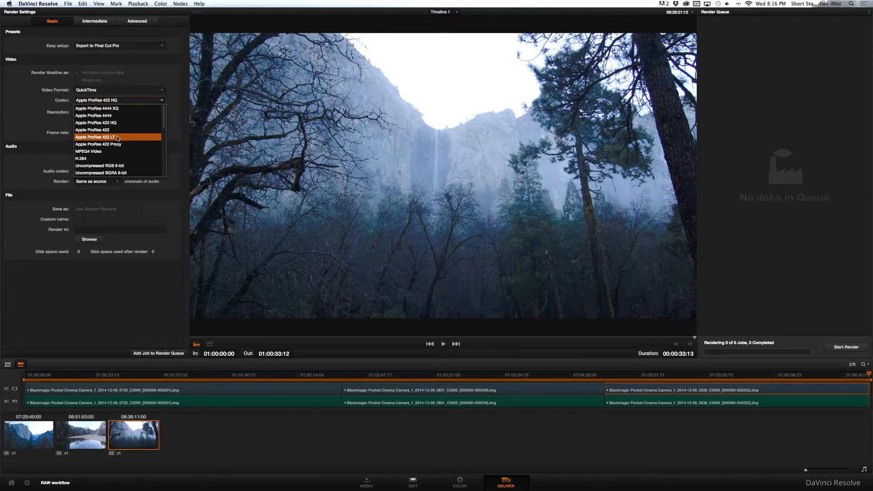
click(105, 137)
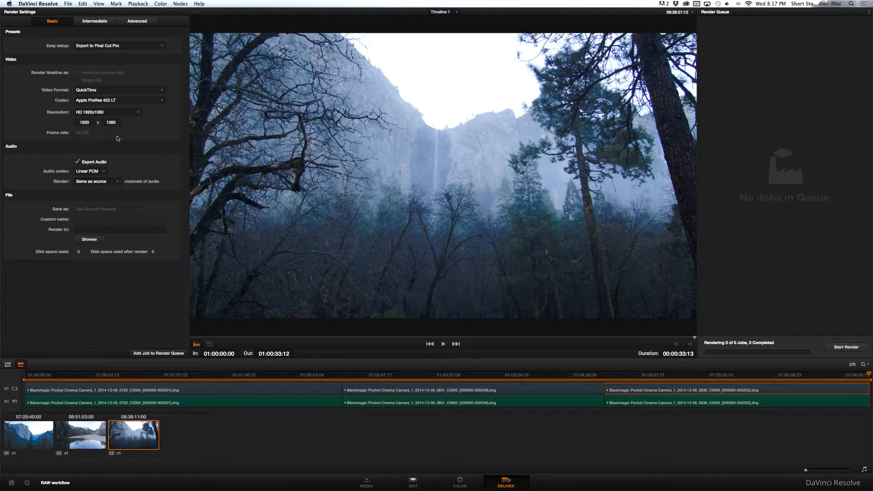
Set the render destination to Desktop/RAW clips and queue a job for the entire timeline.
click(89, 239)
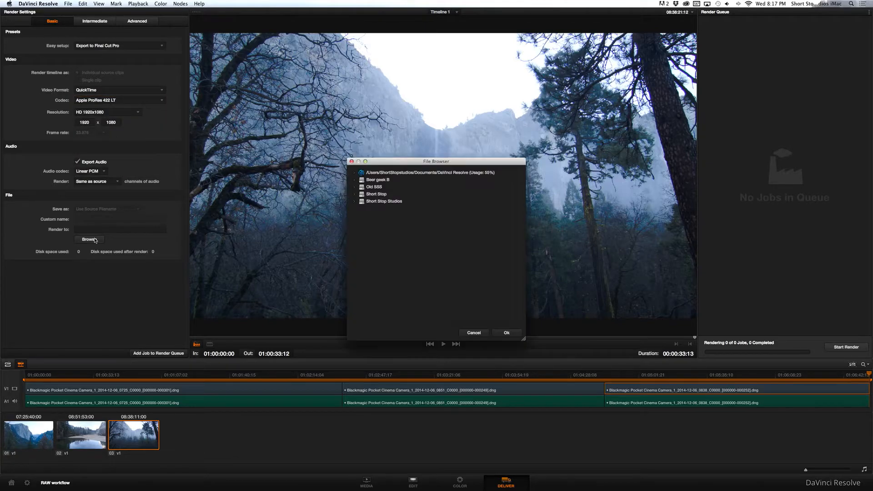
click(506, 333)
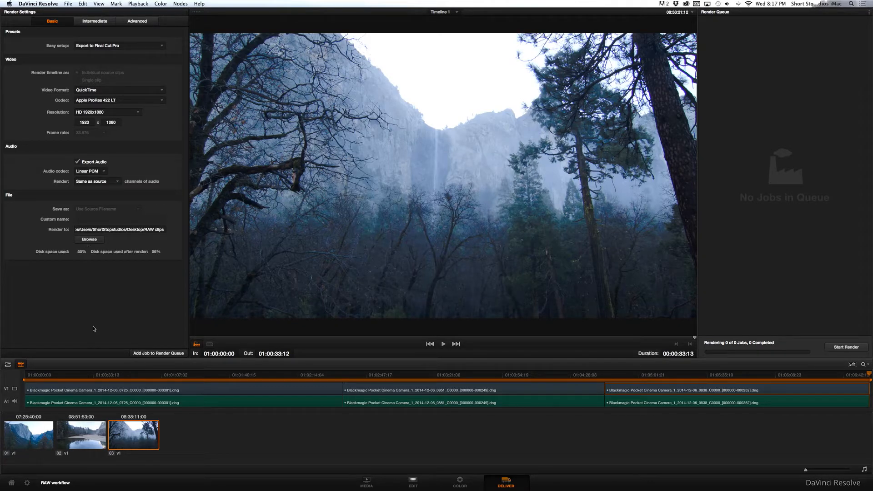
right_click(117, 391)
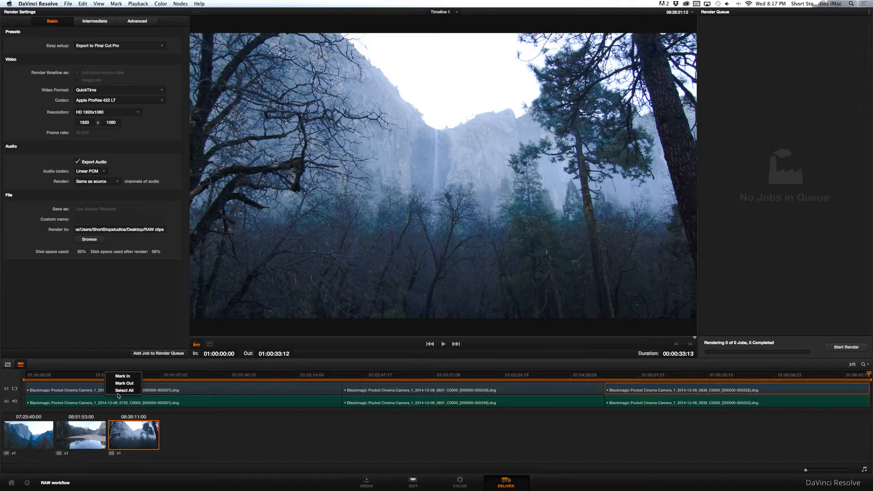
click(123, 390)
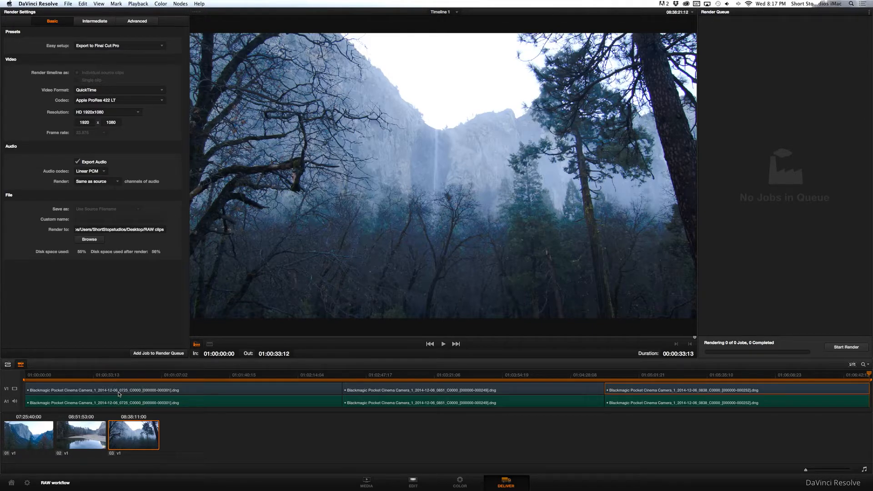
click(158, 353)
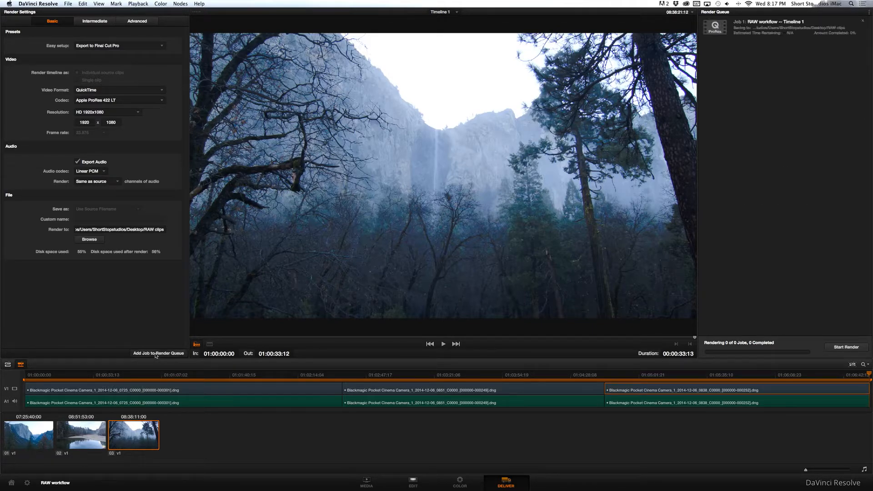
mouse_move(860, 347)
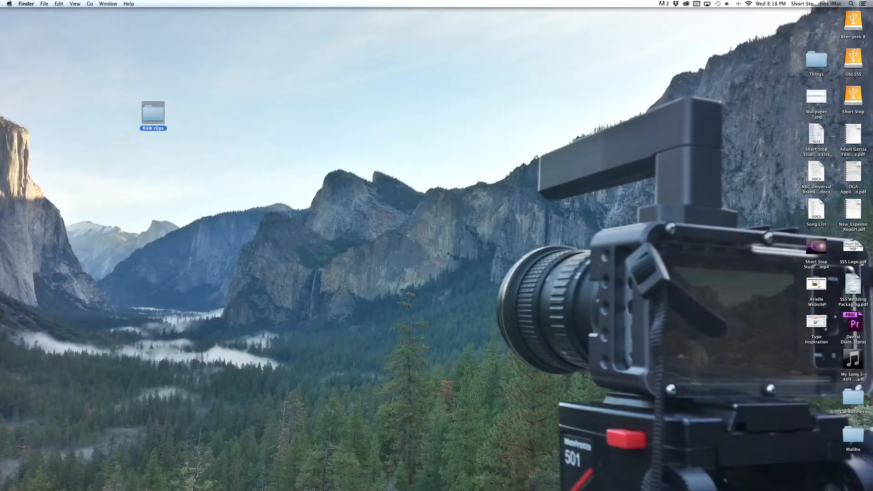
mouse_move(378, 478)
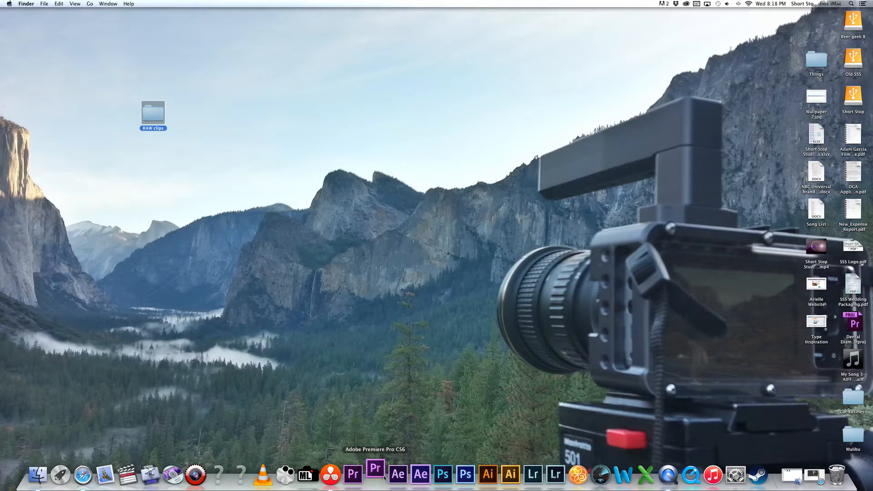
Launch Adobe Premiere Pro CS6 from the Dock showing the RAW project.
click(377, 473)
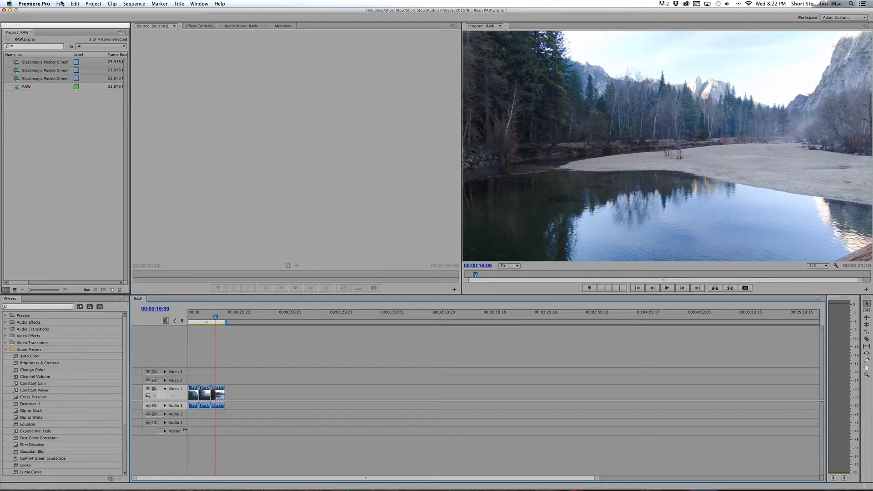
Export the Premiere sequence as Final Cut Pro XML, saving the project first.
click(58, 3)
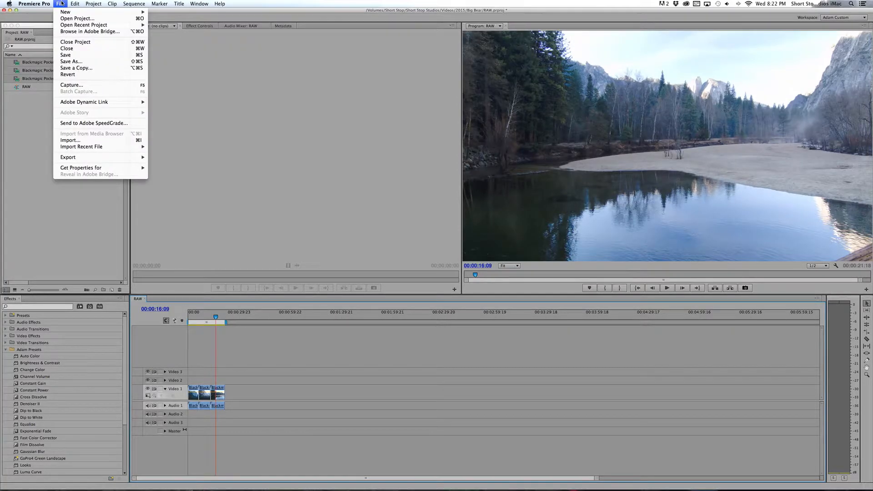
mouse_move(68, 157)
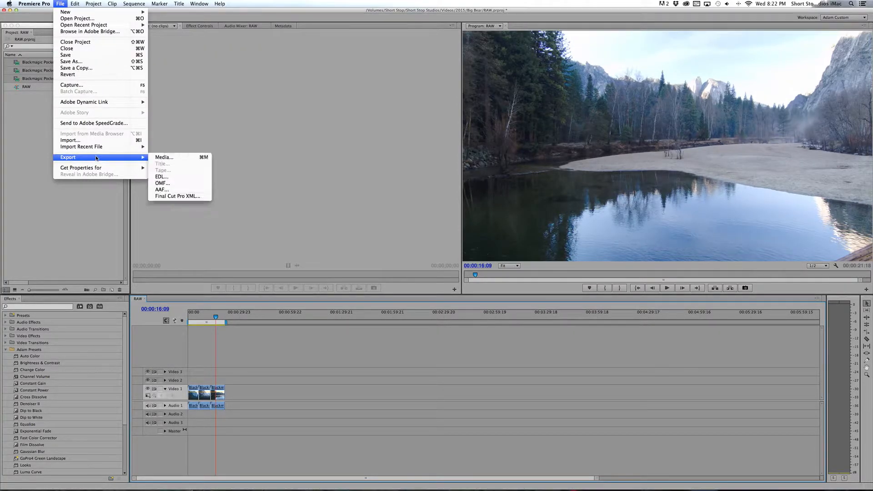
mouse_move(179, 197)
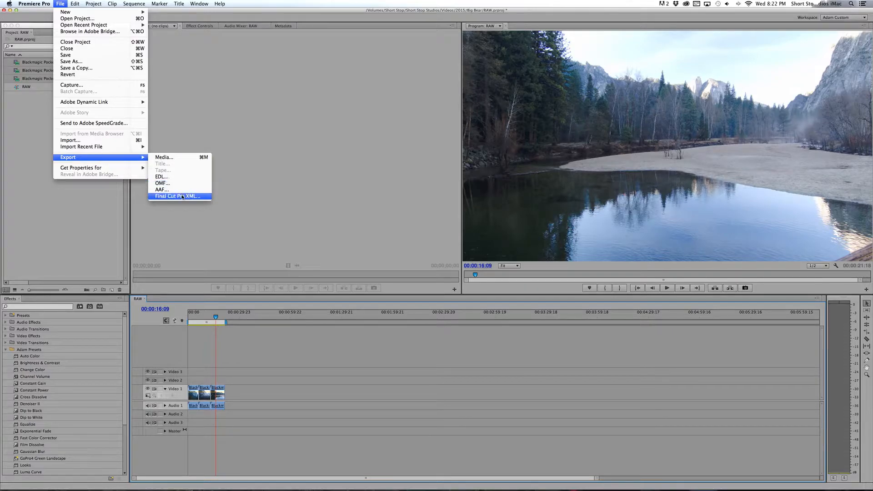
click(178, 197)
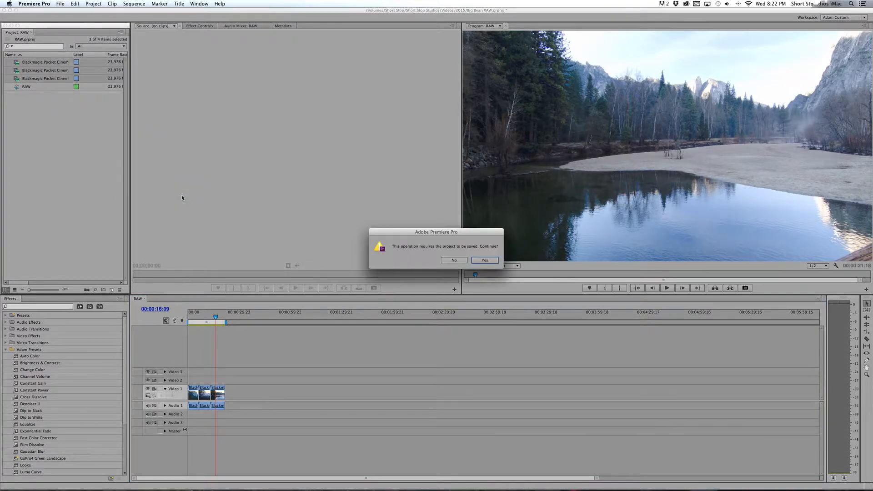
click(484, 260)
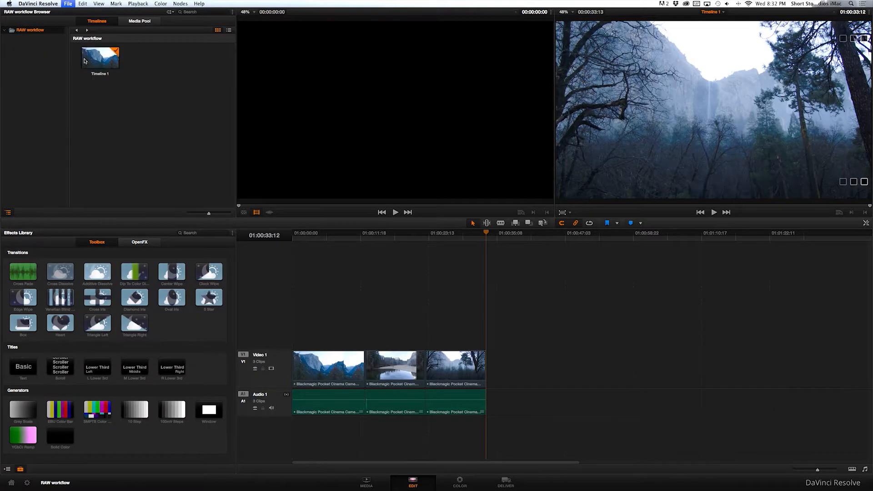
Import RAW.xml into Resolve with automatic source clip import, then move to the Color page.
click(67, 4)
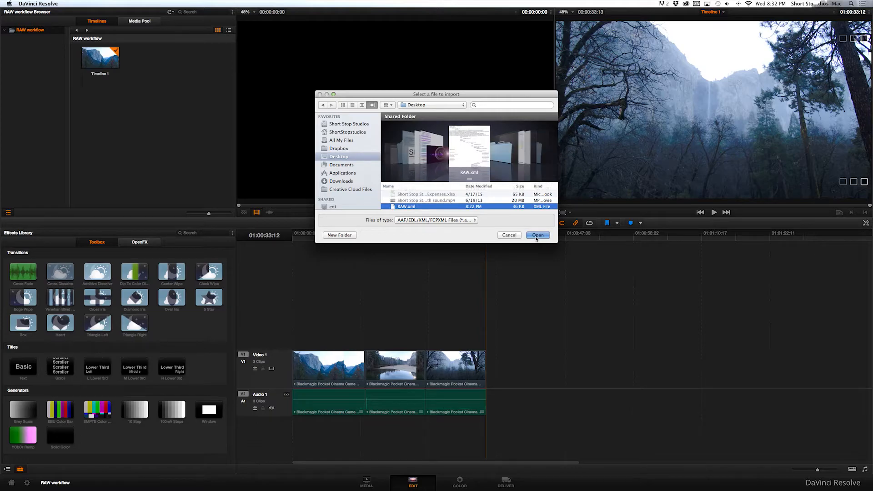
click(539, 235)
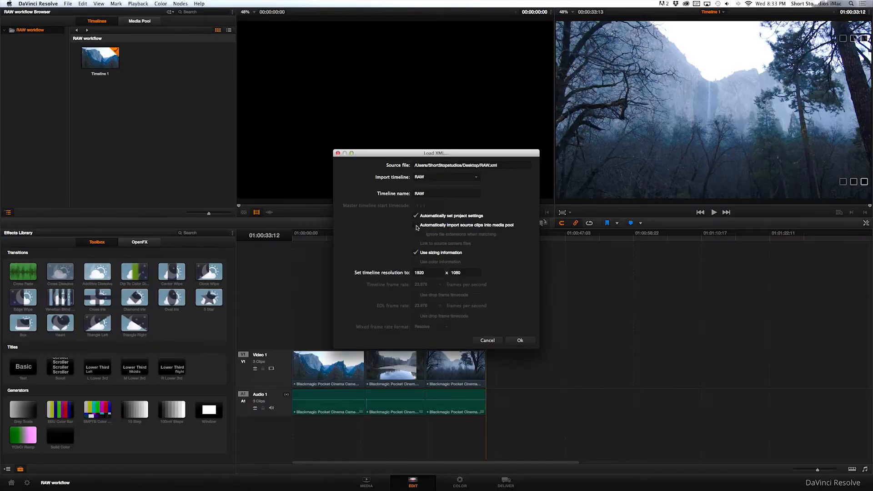
click(416, 225)
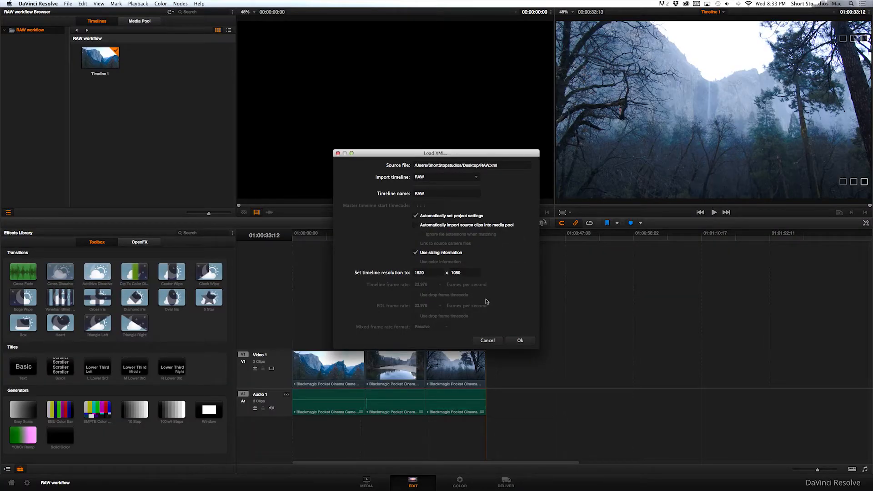
mouse_move(516, 331)
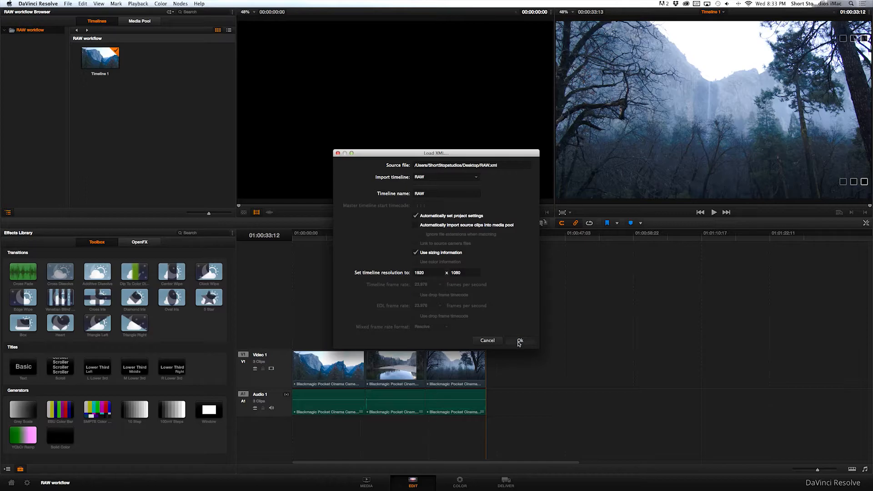
click(519, 340)
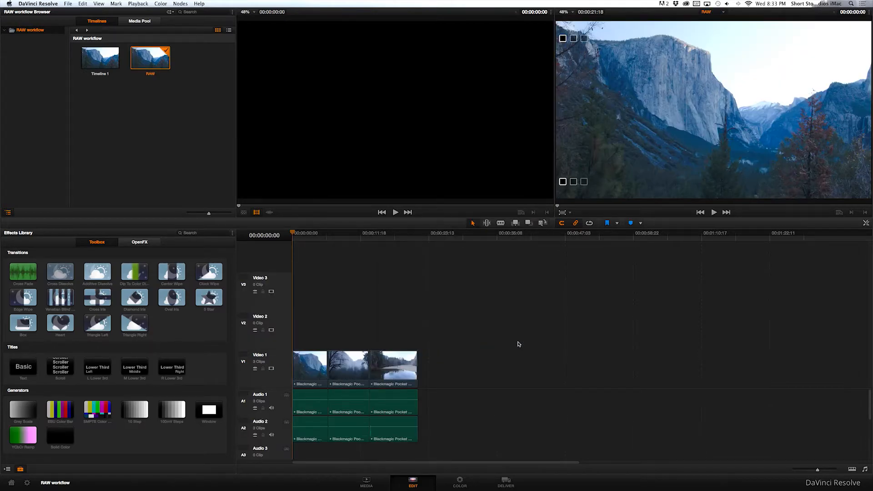
mouse_move(475, 460)
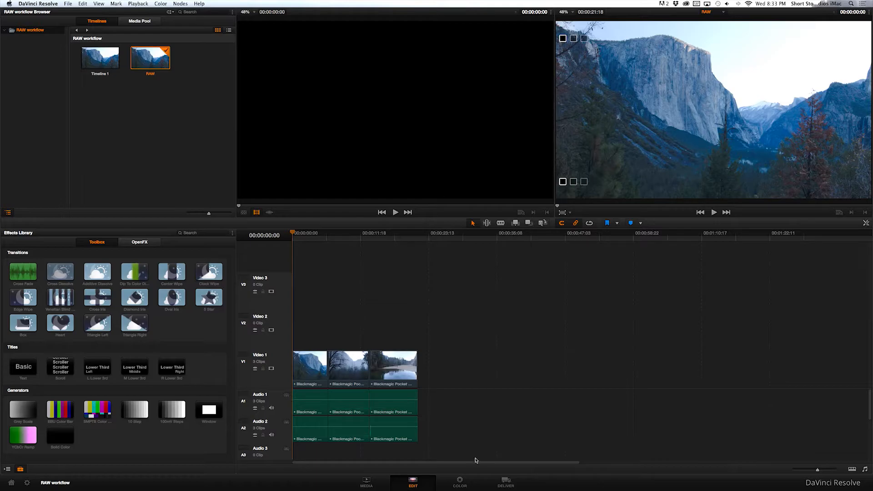
click(460, 482)
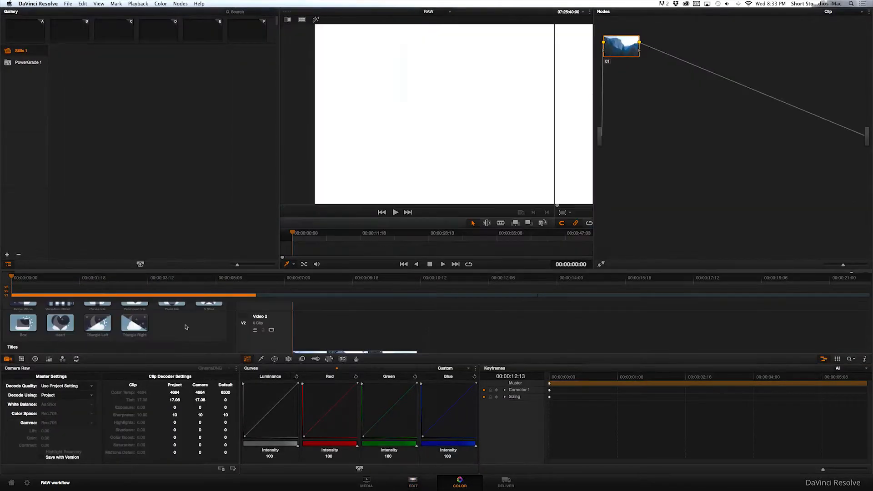
Decode the river clip from its own raw settings with BMD Film colour space and As Shot white balance.
click(133, 326)
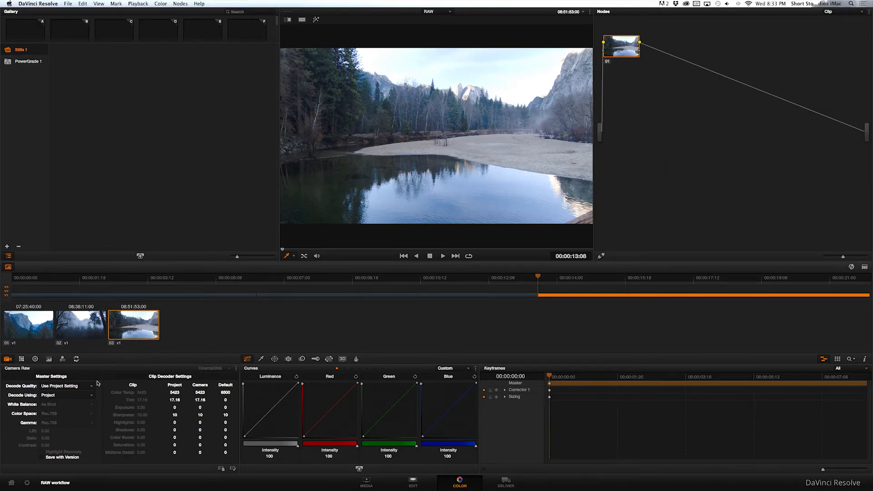
click(66, 394)
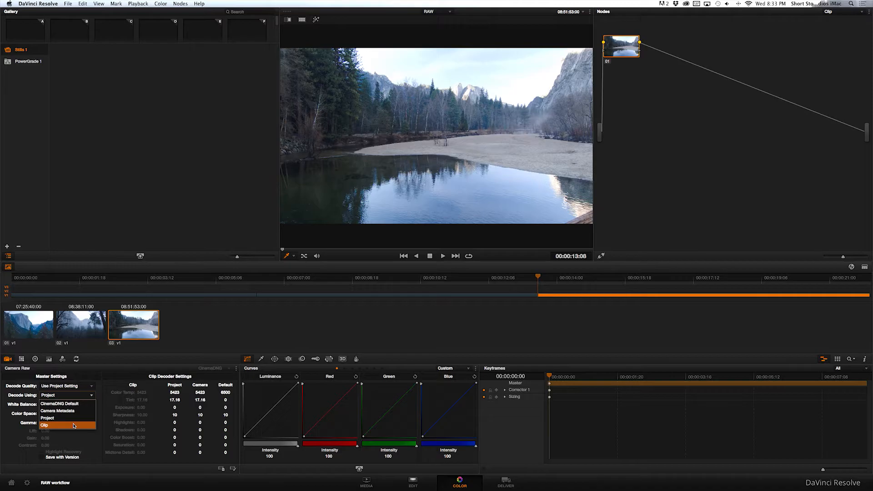
click(45, 424)
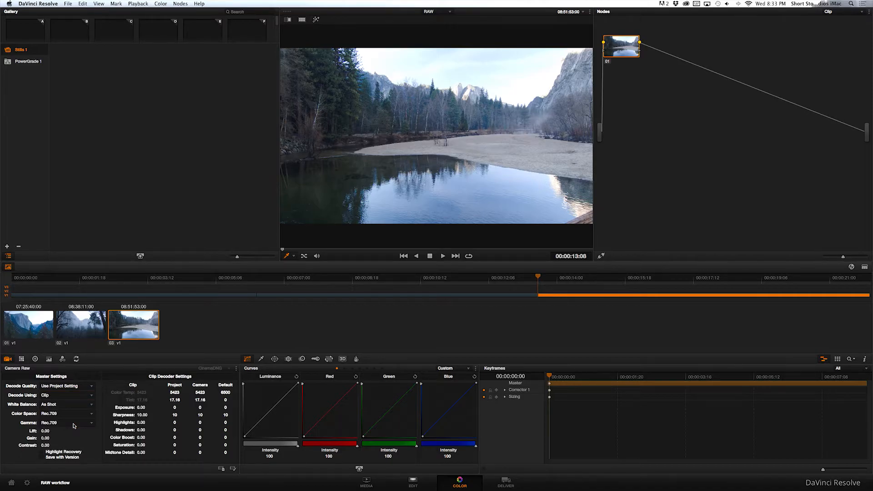
click(67, 423)
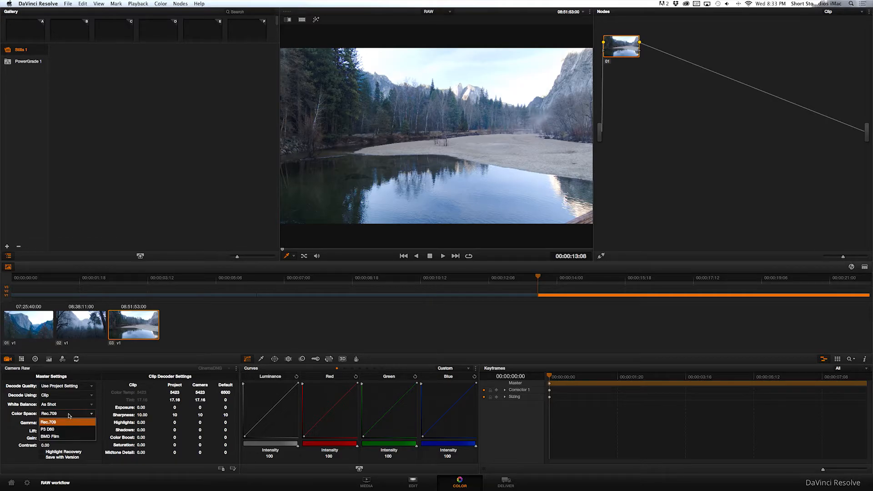
click(59, 435)
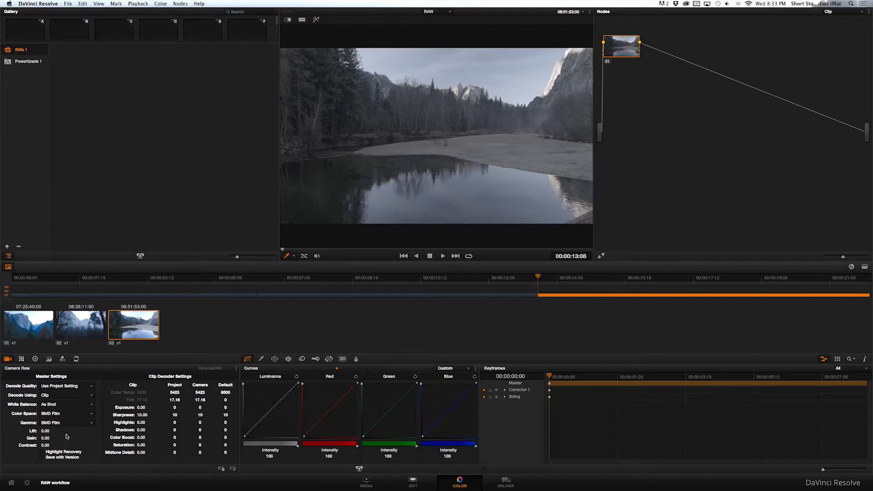
click(68, 404)
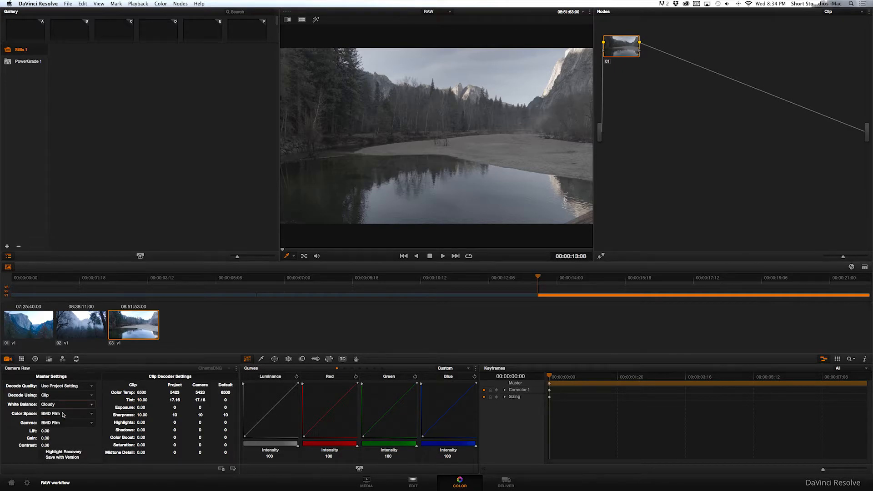
click(68, 404)
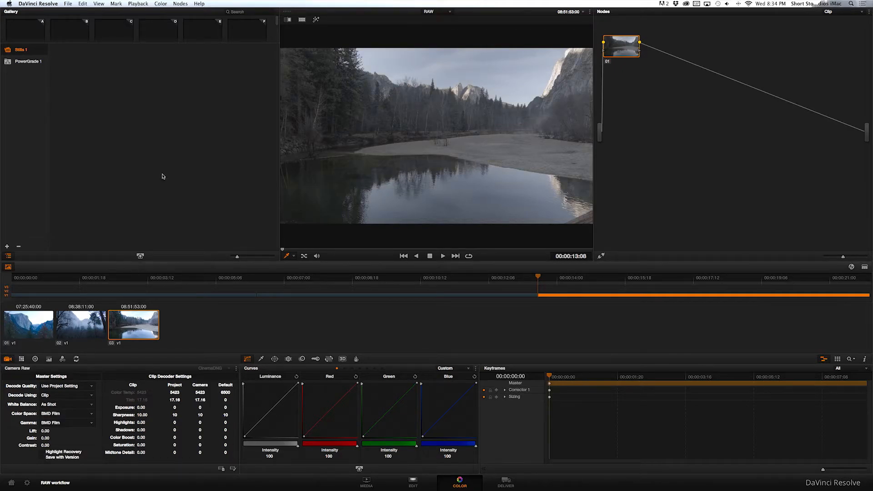
Add a second serial node to the river clip and show the waveform video scope.
click(180, 4)
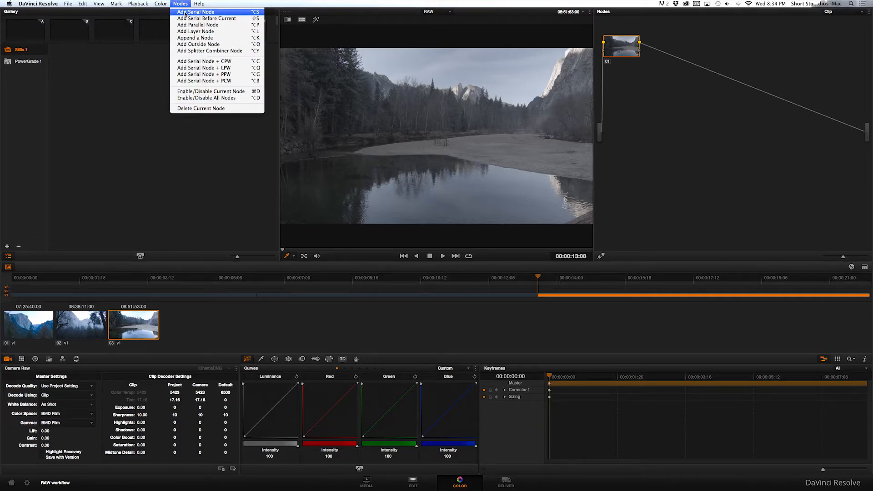
click(181, 4)
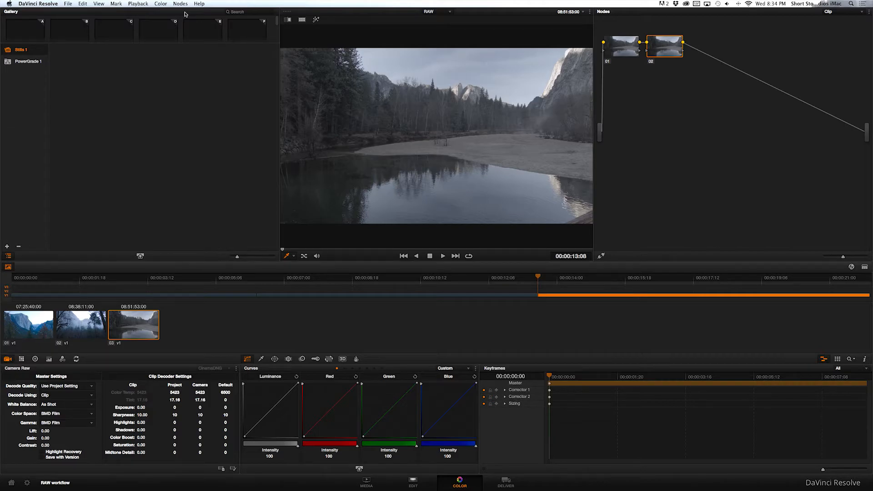
click(97, 4)
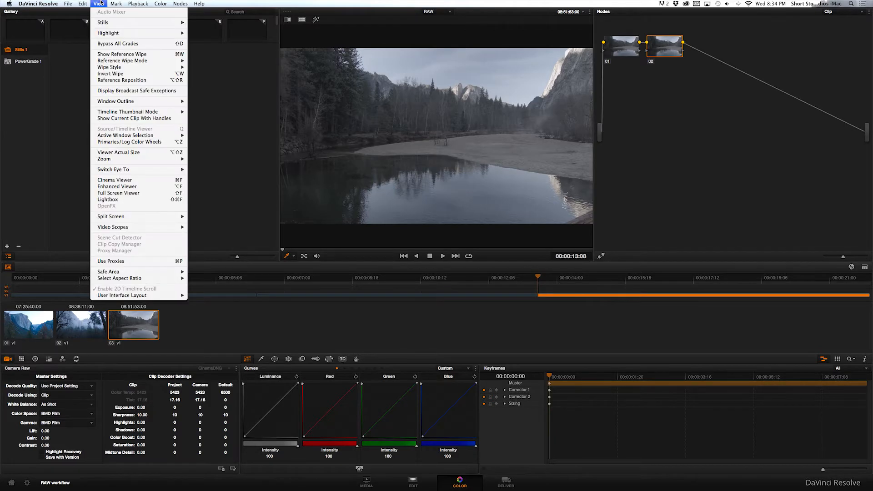
mouse_move(127, 227)
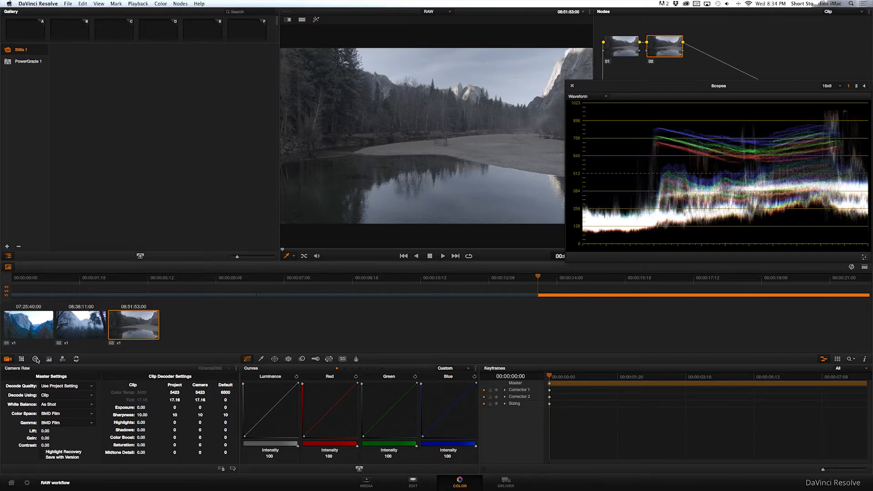
Switch the colour wheels to Log and grade node two with contrast 1.300, darker shadows and raised offset.
click(32, 359)
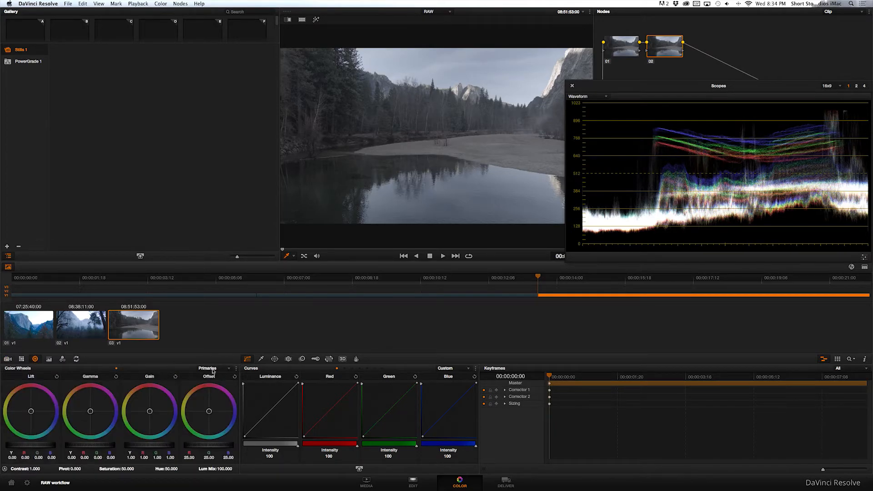
click(215, 367)
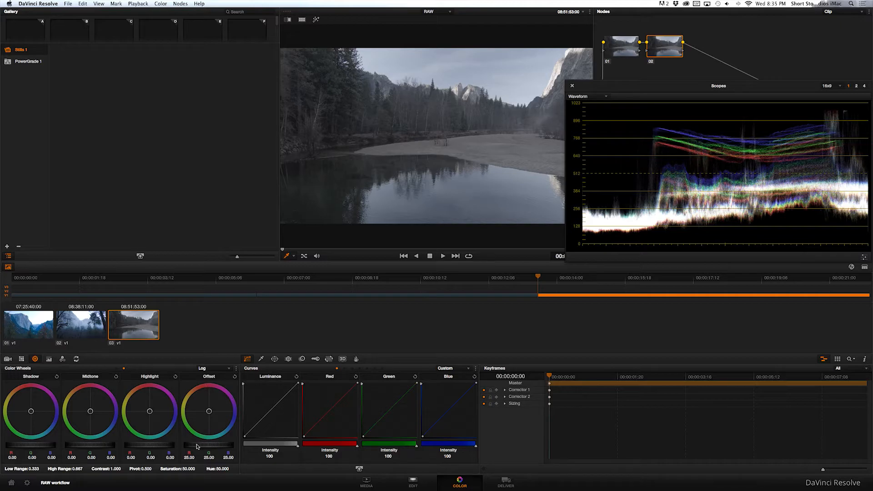
drag(210, 446, 234, 446)
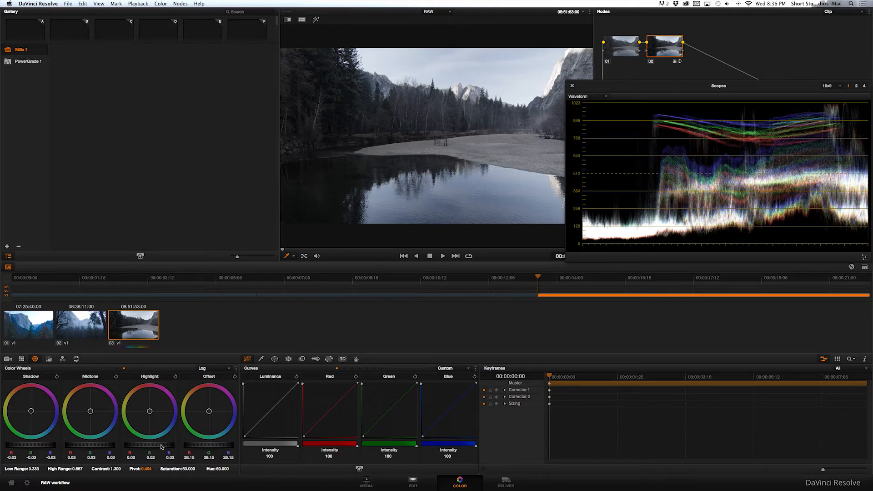
click(181, 3)
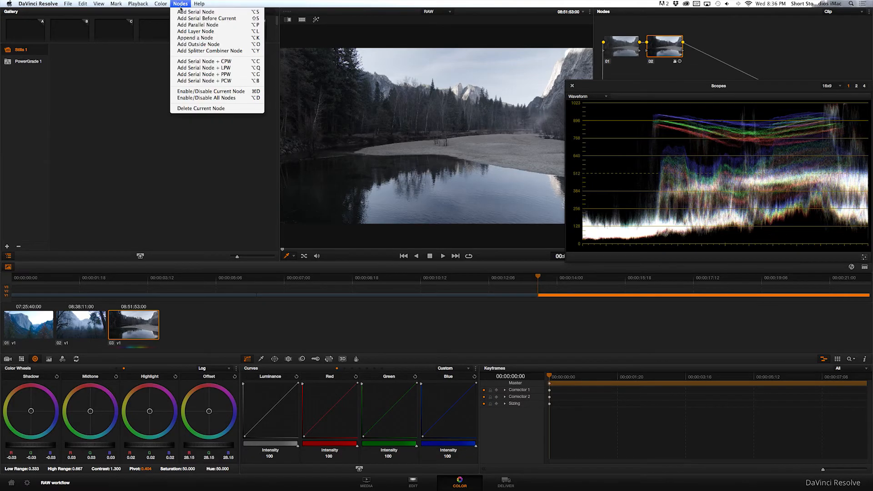
Add third and fourth serial nodes and raise the RGB mixer blue output to 2.00 for richer colour.
click(195, 12)
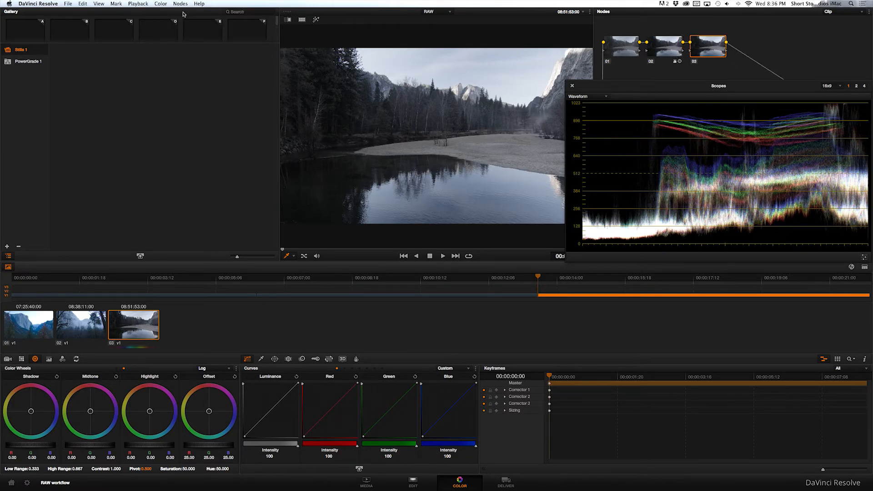
click(62, 359)
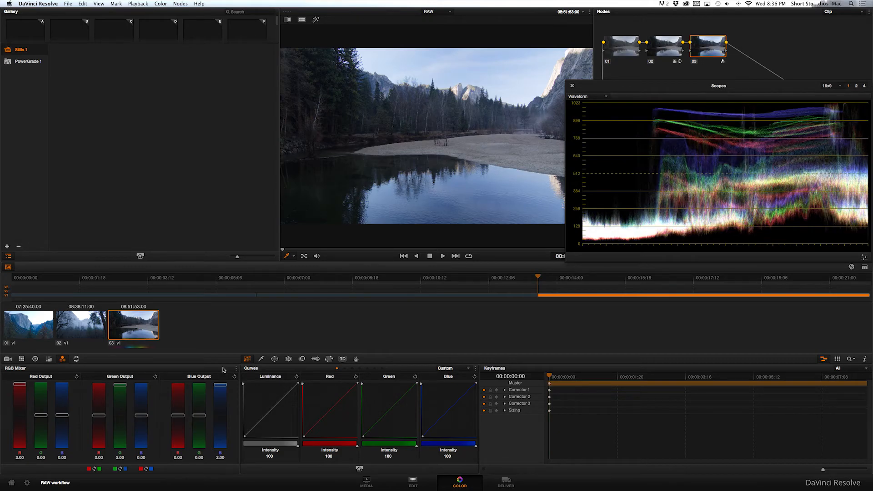
click(181, 4)
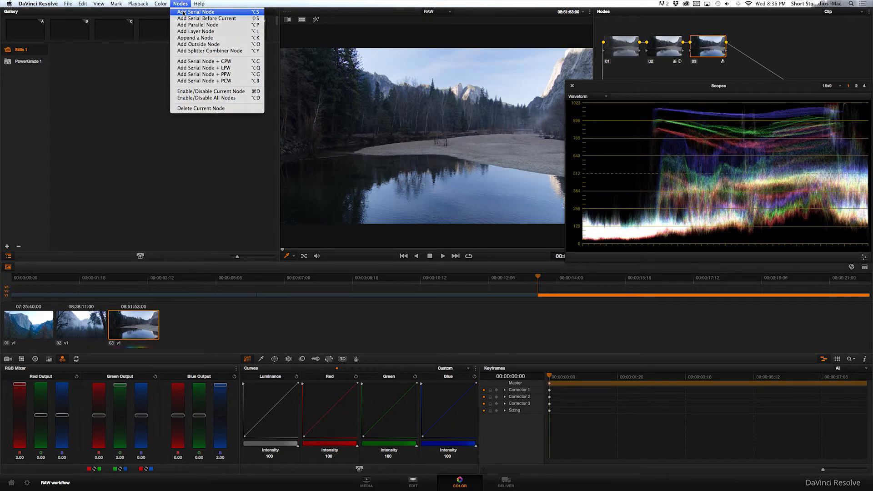
click(191, 12)
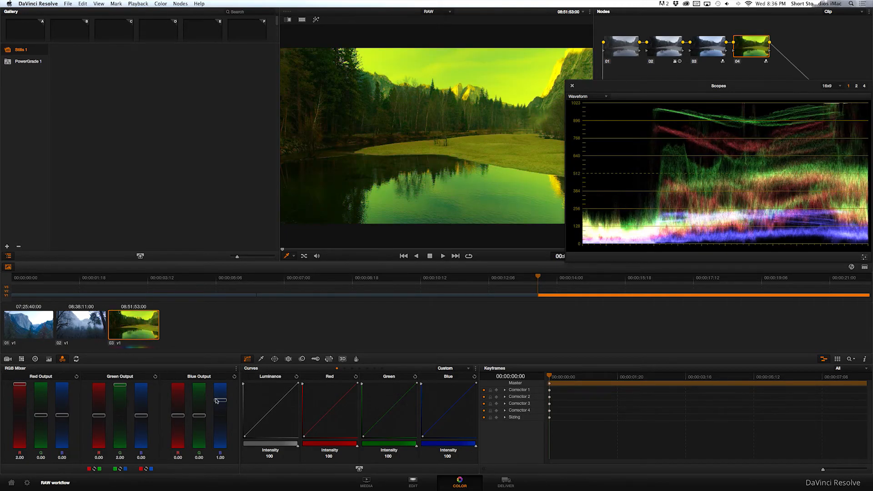
drag(219, 401, 219, 384)
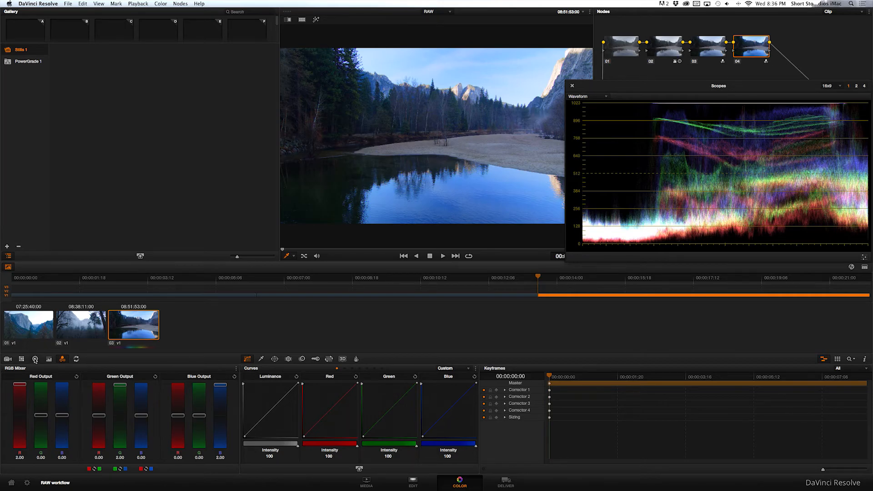
Switch node 04 to the log colour wheels for its offset, shadow and highlight tweak.
click(48, 359)
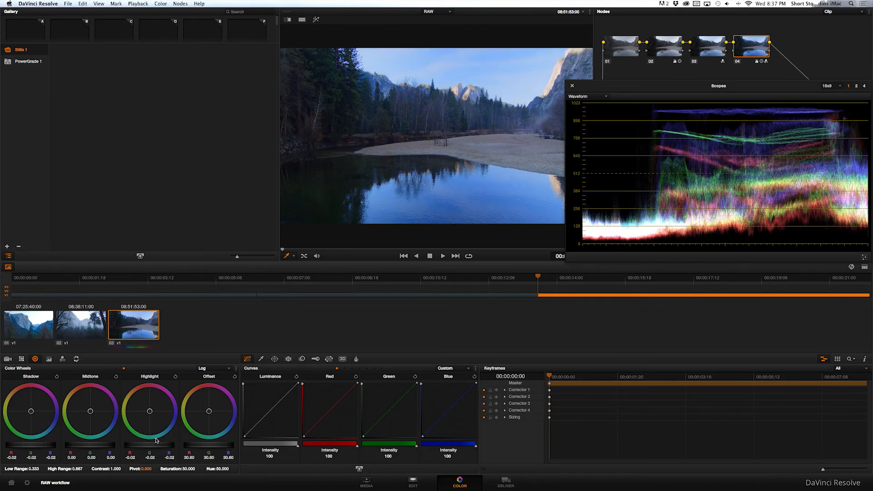
mouse_move(802, 178)
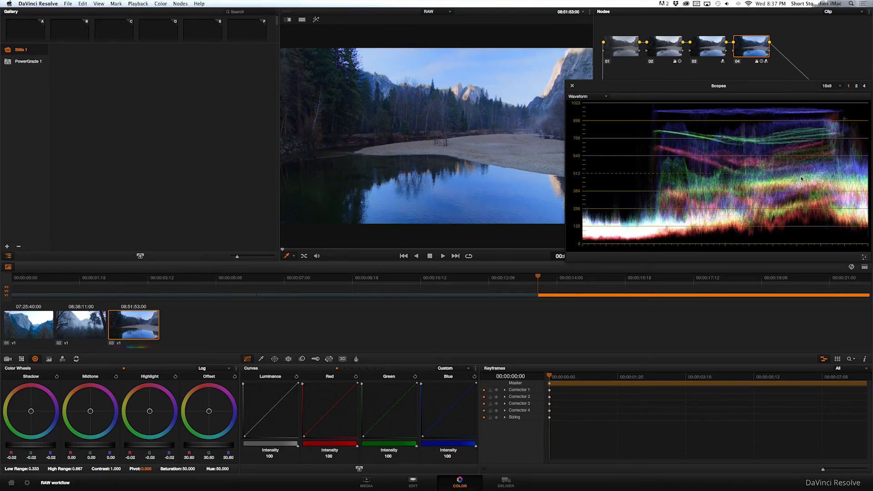